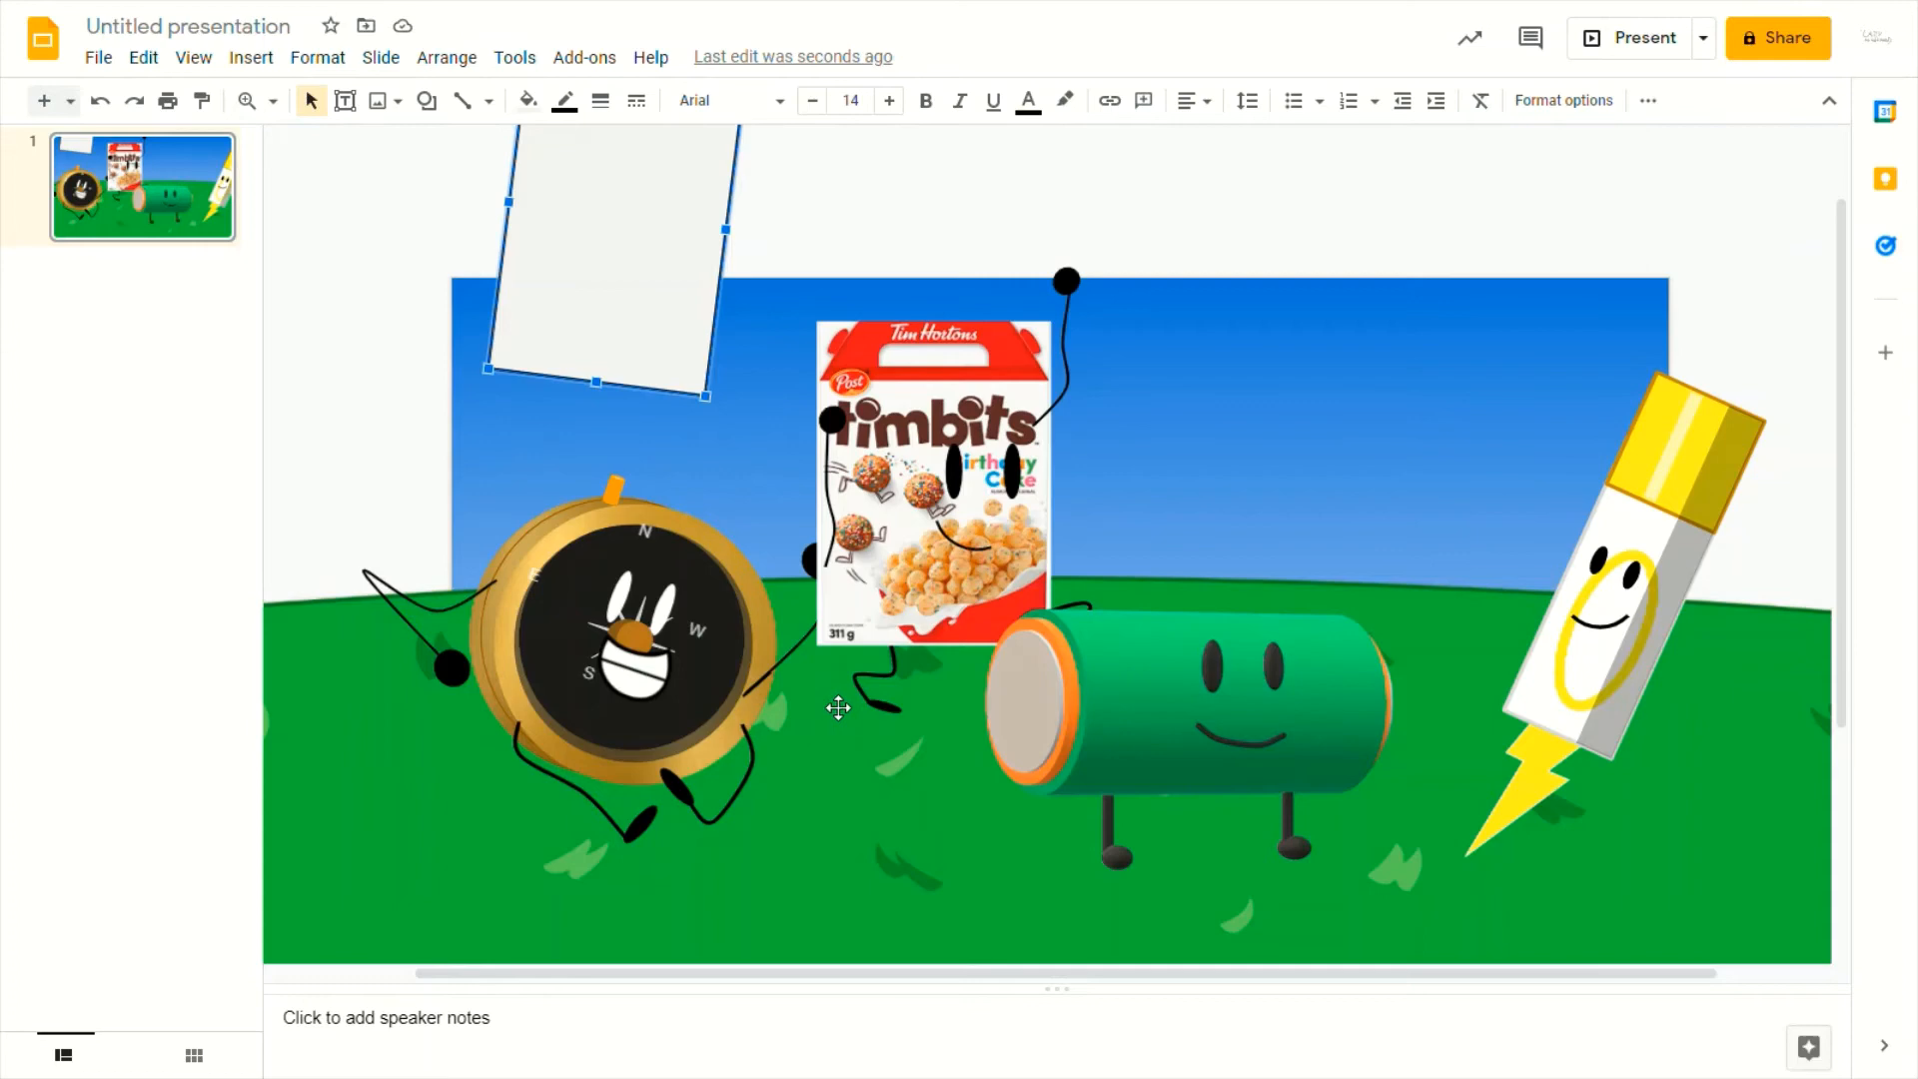
# - Move the white rectangle down onto the compass character and stretch it until it covers the compass
pyautogui.moveTo(600, 264); pyautogui.dragTo(576, 667)
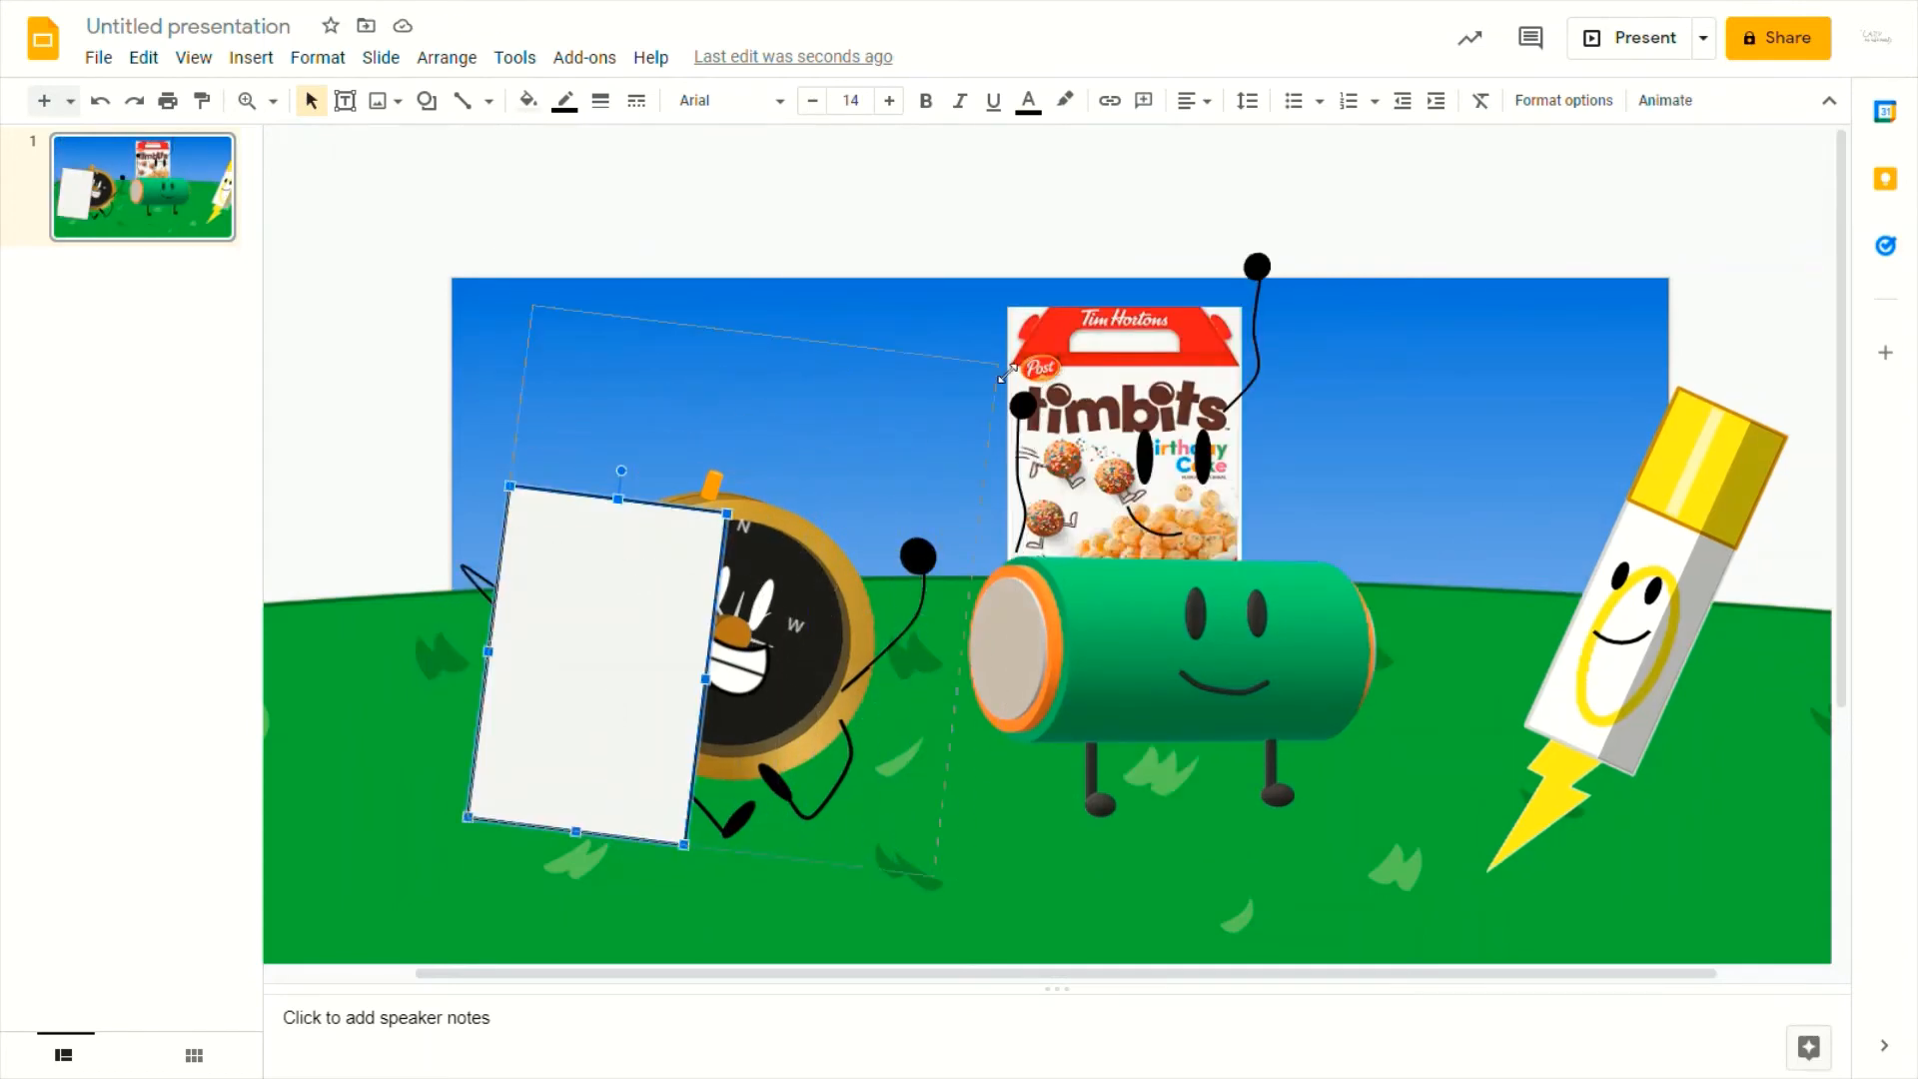
pyautogui.moveTo(581, 647); pyautogui.dragTo(647, 647)
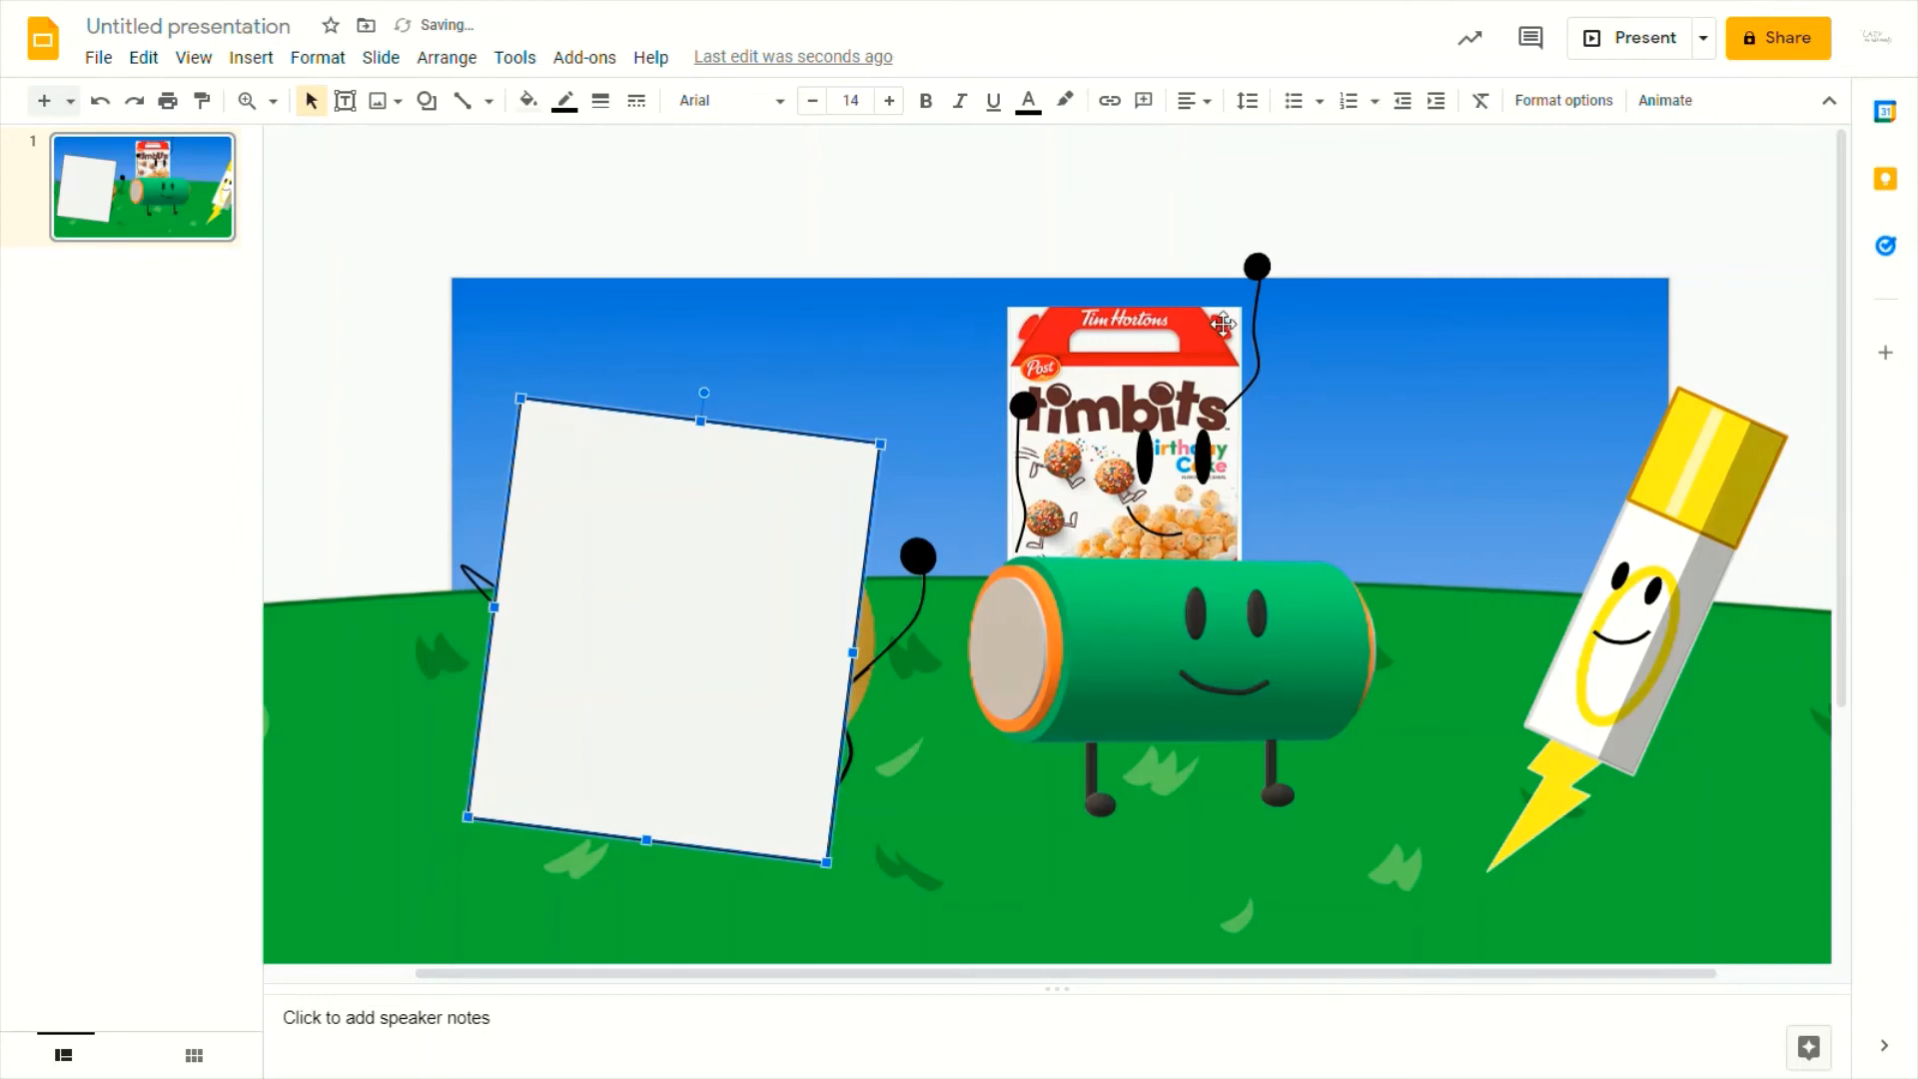
pyautogui.moveTo(1183, 431)
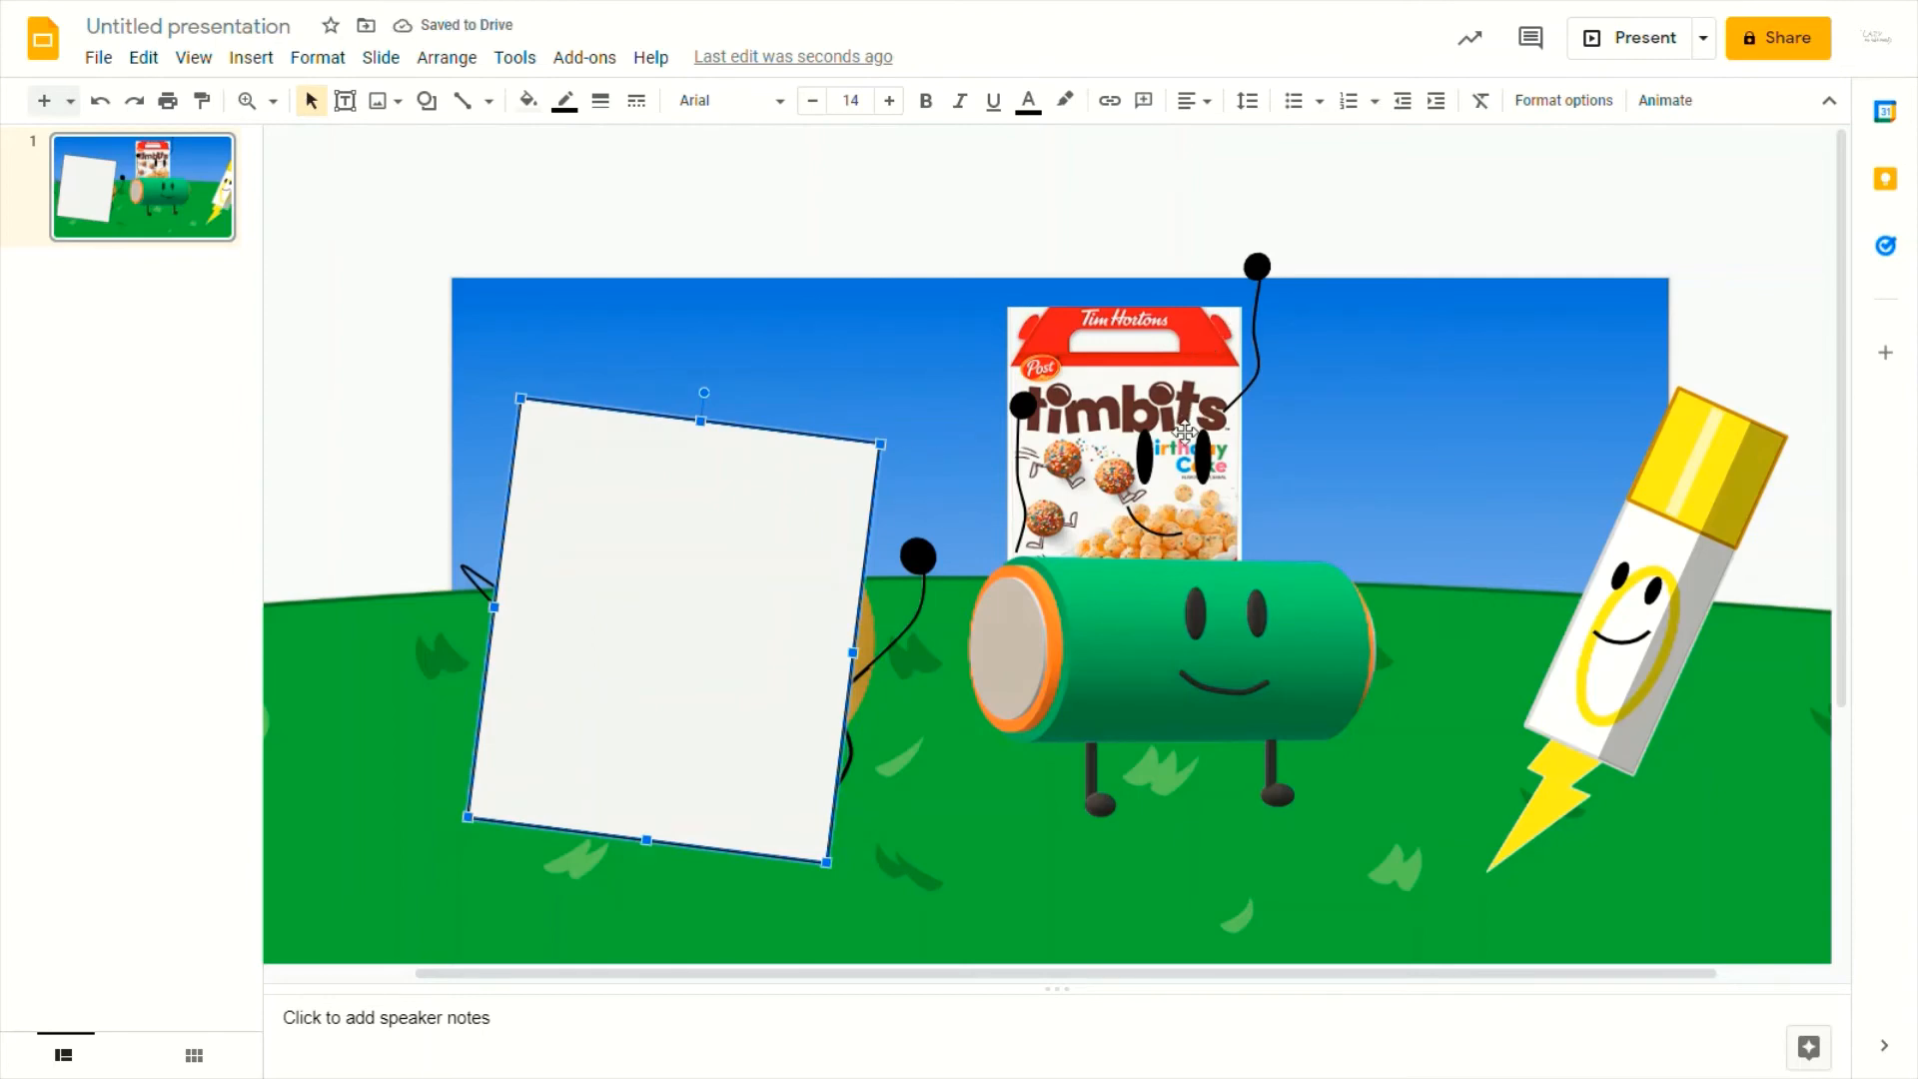